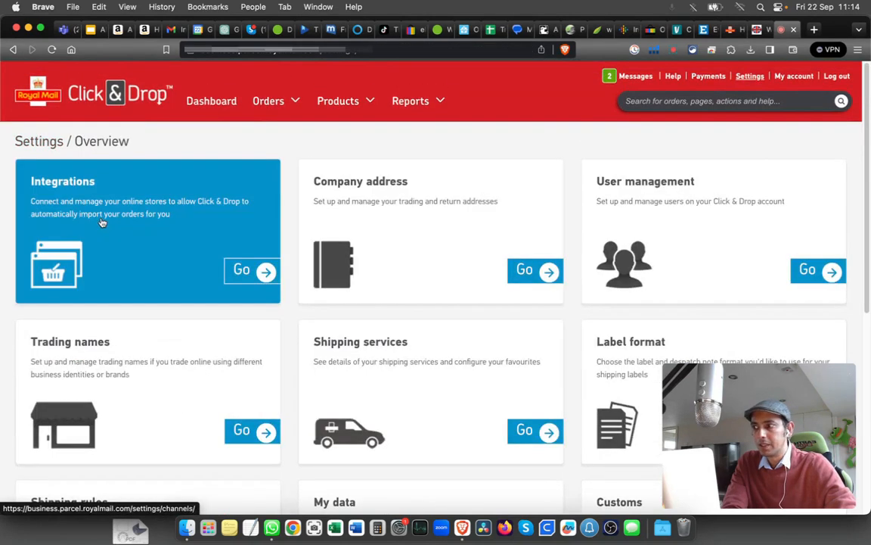
mouse_move(251, 289)
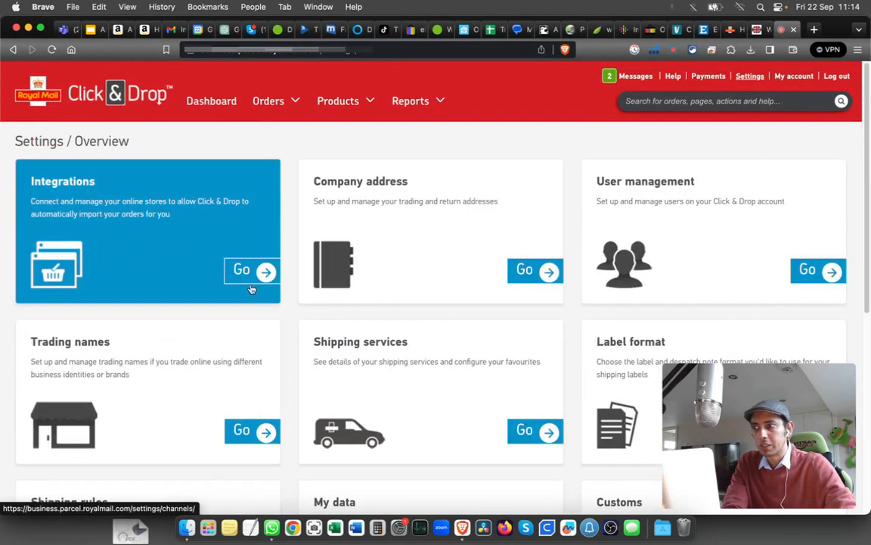
Go to the Integrations page listing the connected sales channels
left_click(251, 269)
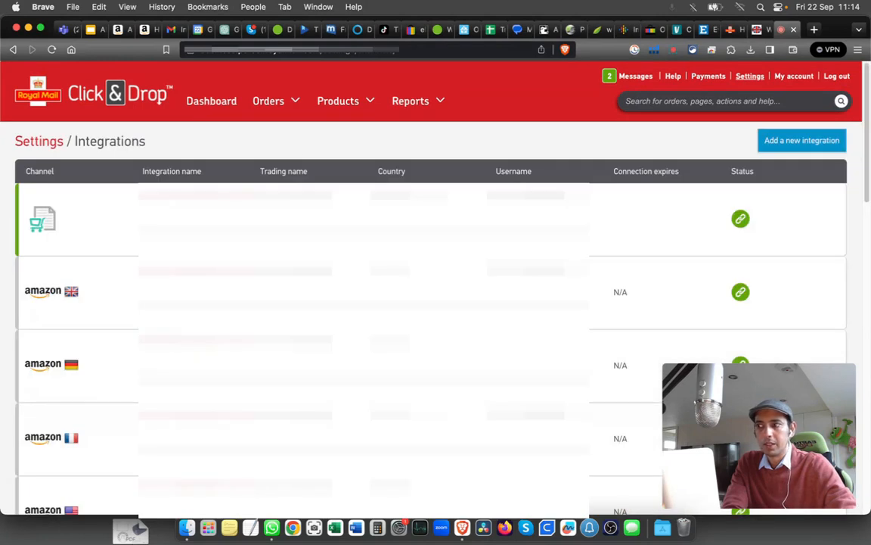
mouse_move(803, 150)
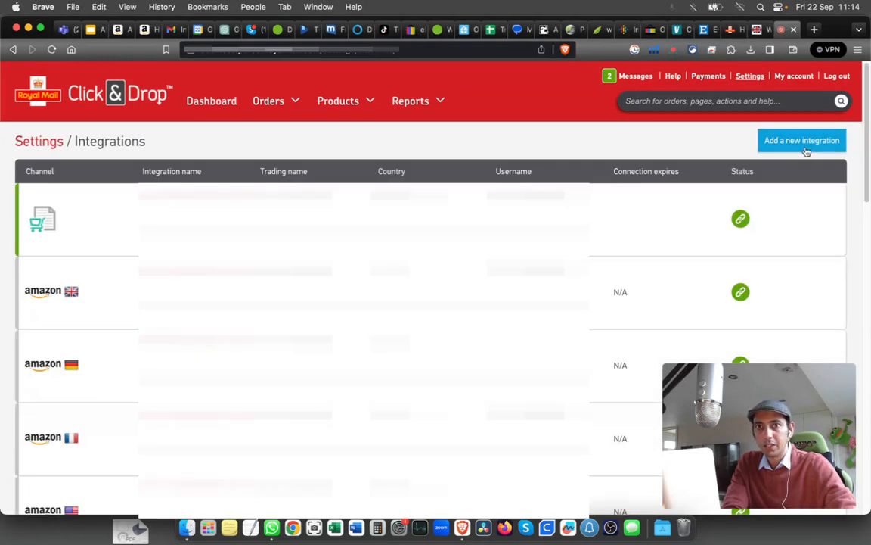
Start a new integration and choose WooCommerce as the store type
left_click(802, 139)
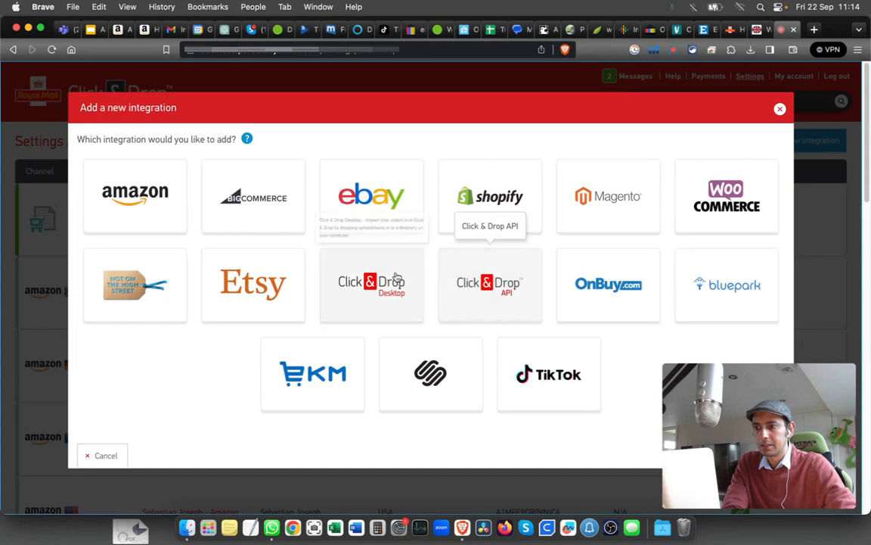
mouse_move(738, 214)
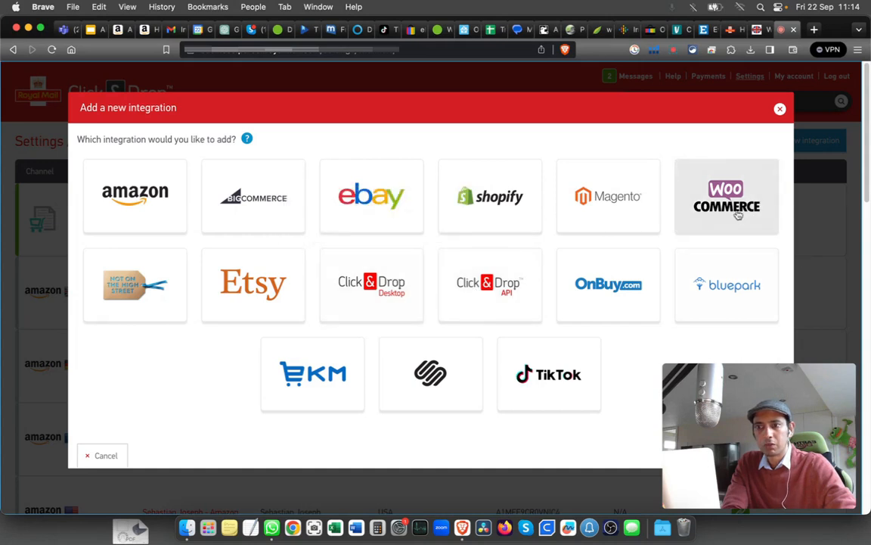
left_click(726, 197)
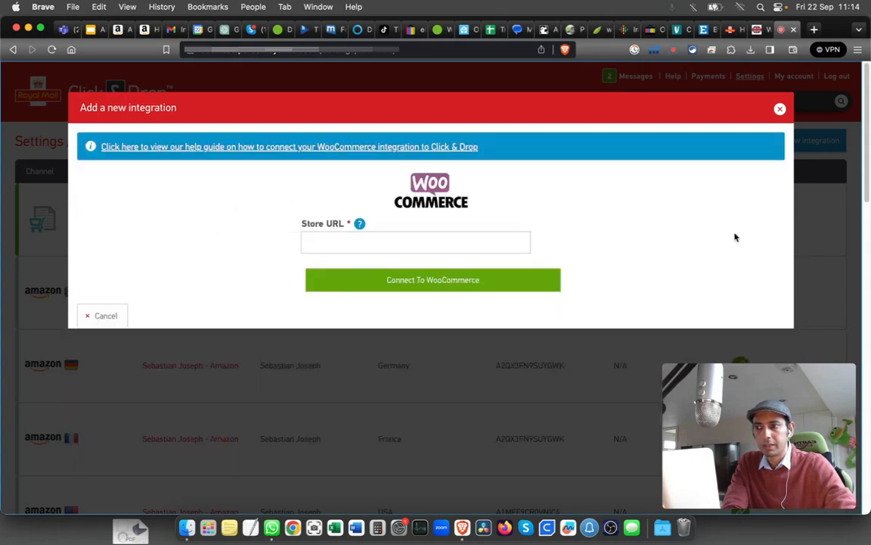
left_click(414, 242)
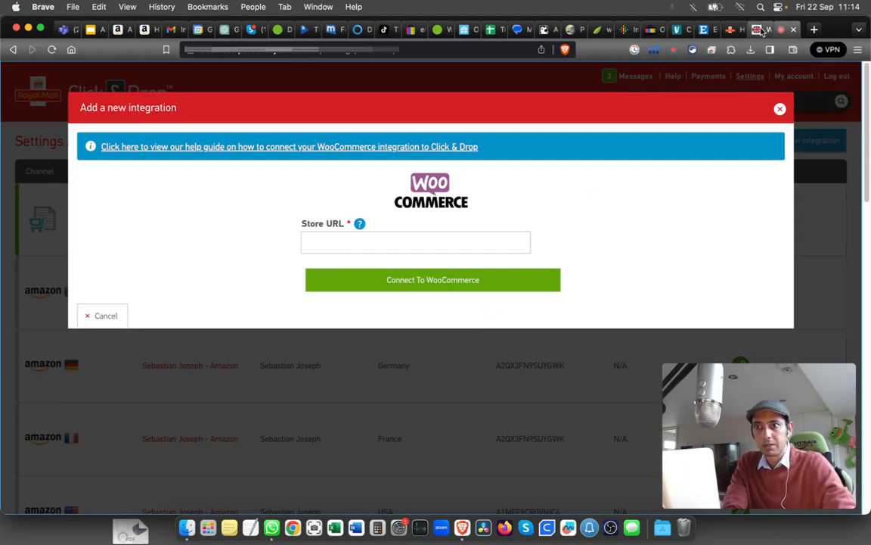
left_click(764, 28)
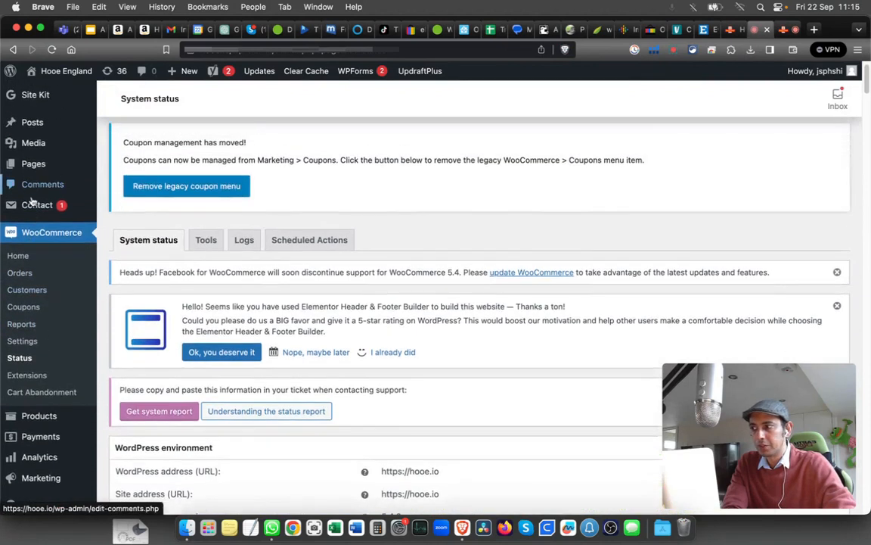
left_click(51, 233)
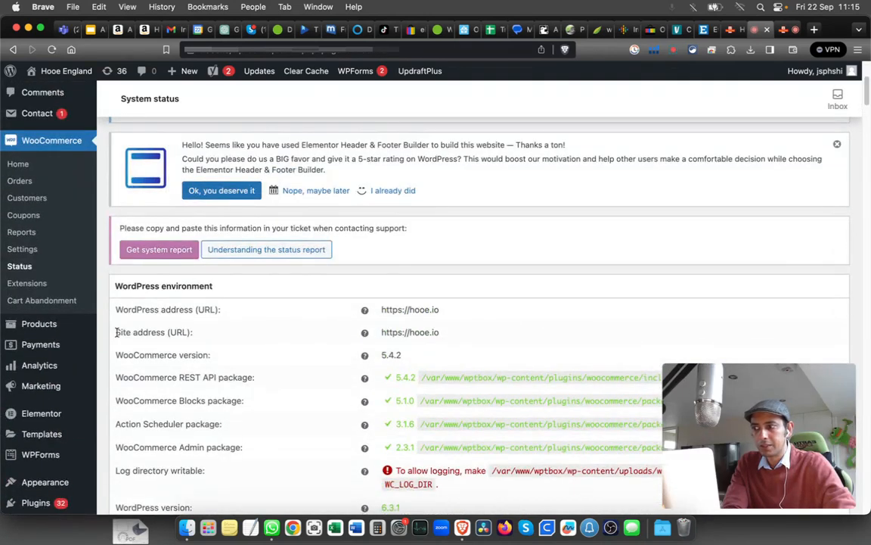
mouse_move(180, 332)
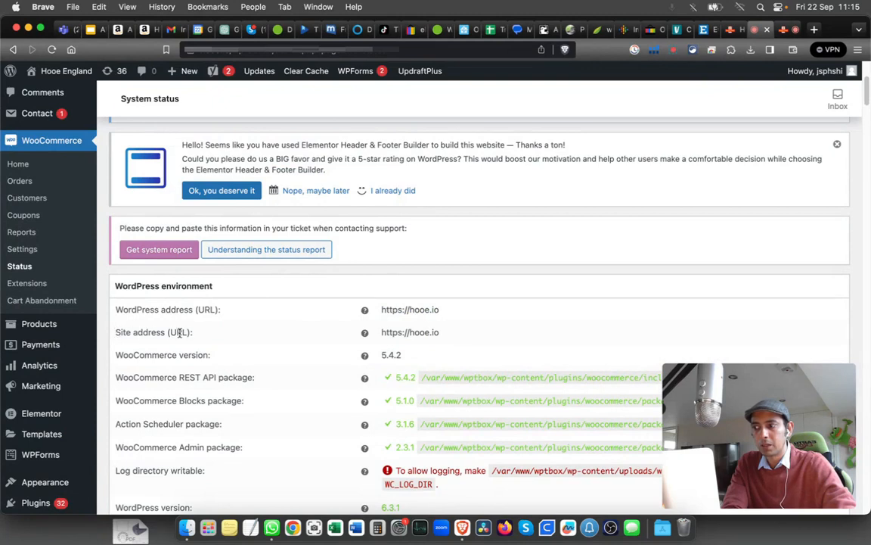
double_click(424, 333)
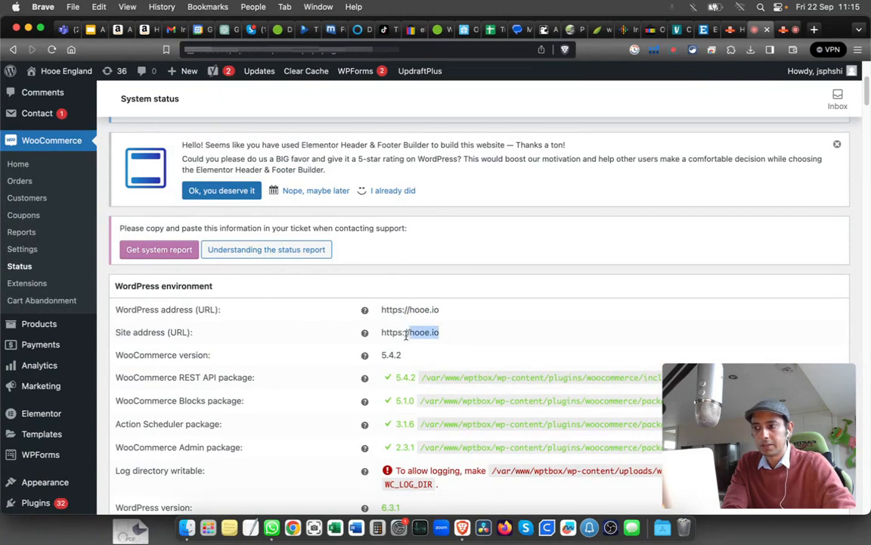
right_click(420, 332)
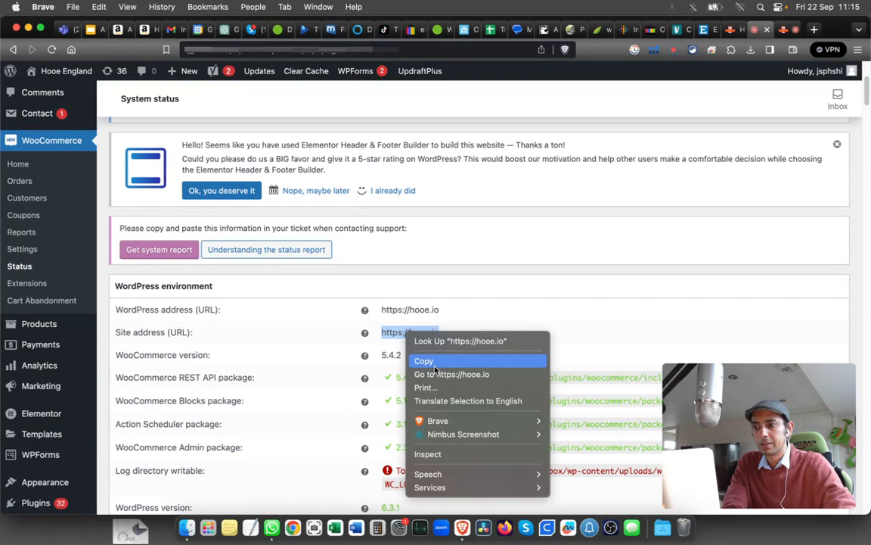
left_click(424, 360)
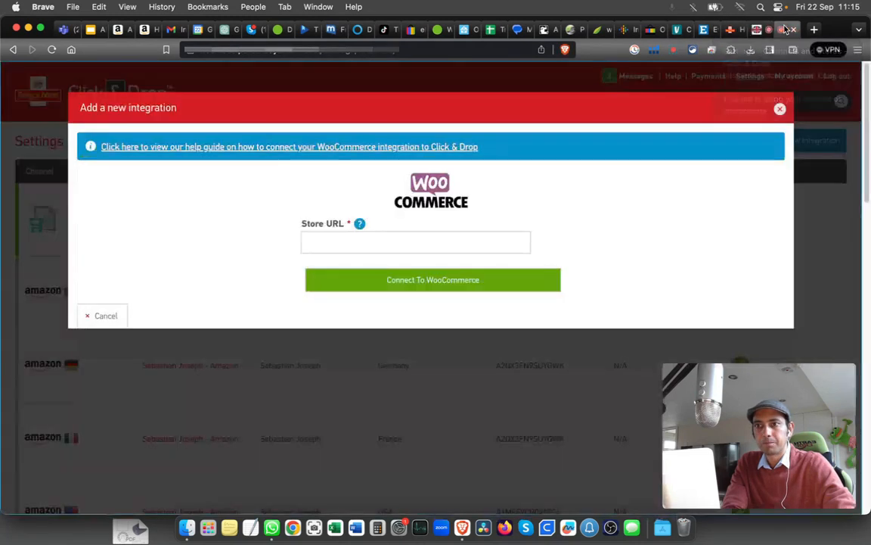
Enter the store URL and send the Connect To WooCommerce request
left_click(414, 242)
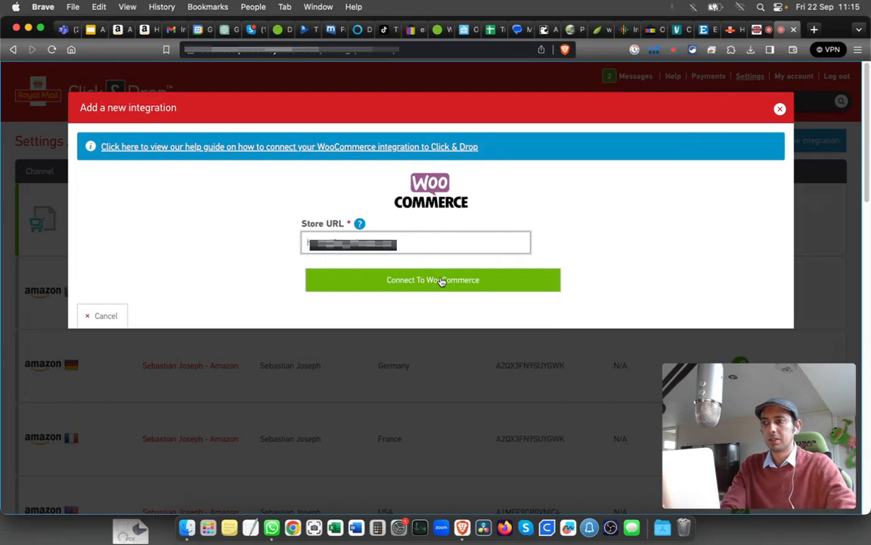
left_click(433, 280)
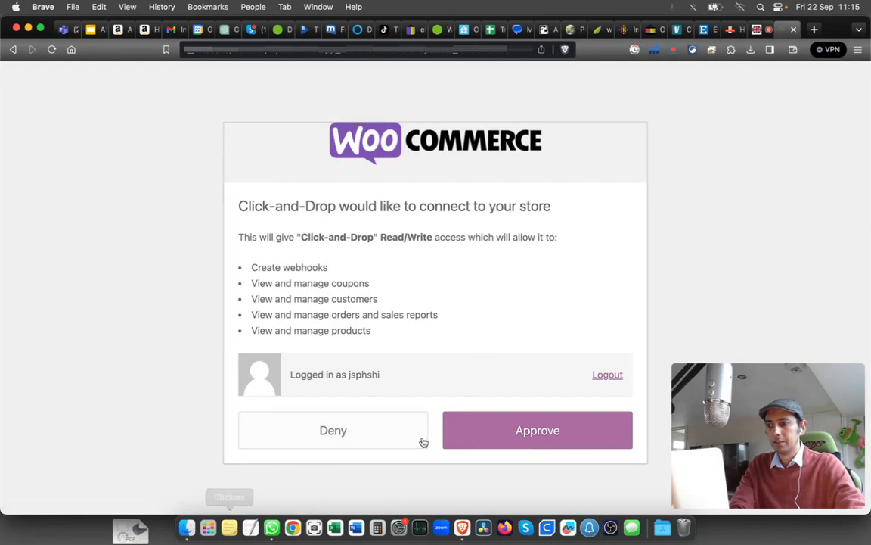
mouse_move(525, 291)
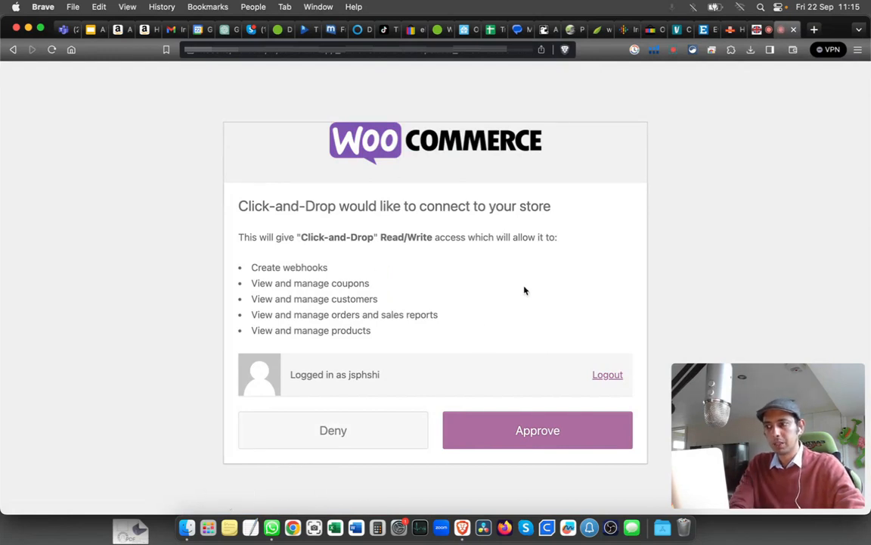
mouse_move(486, 304)
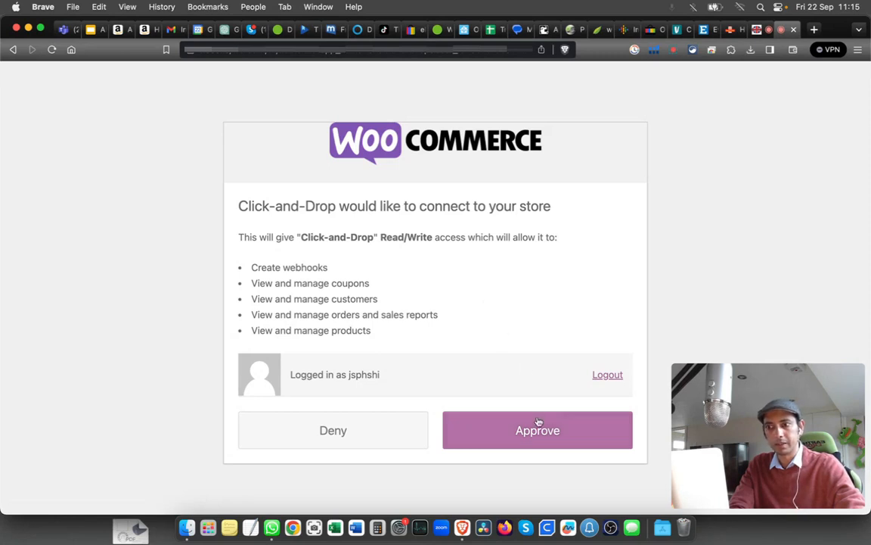
Approve Click-and-Drop's read/write access on the WooCommerce authorization page
left_click(538, 430)
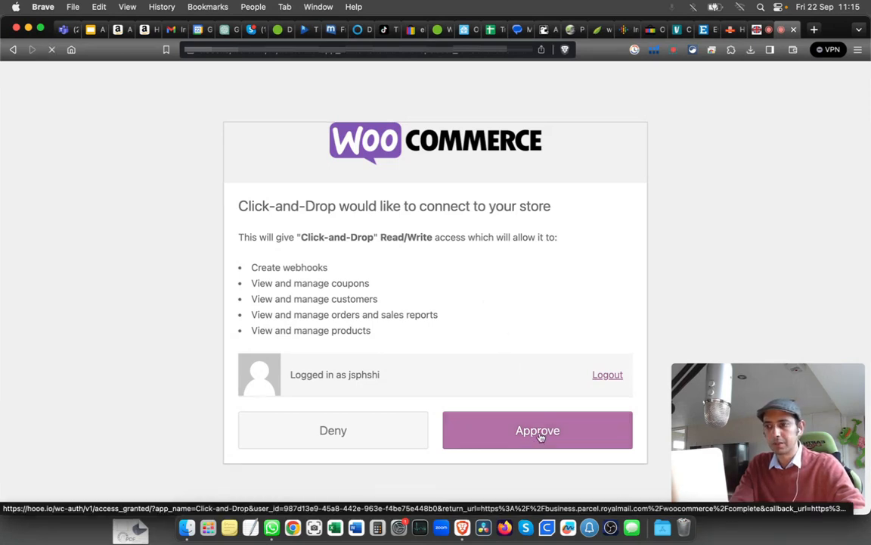
left_click(538, 430)
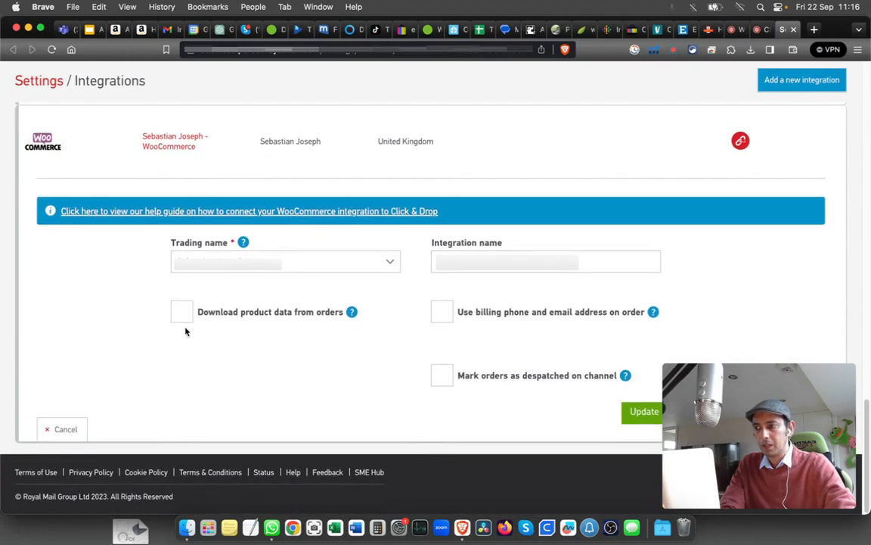
Enable product data download, billing phone/email, despatch marking, tracking notes and delivery confirmation upload
left_click(182, 311)
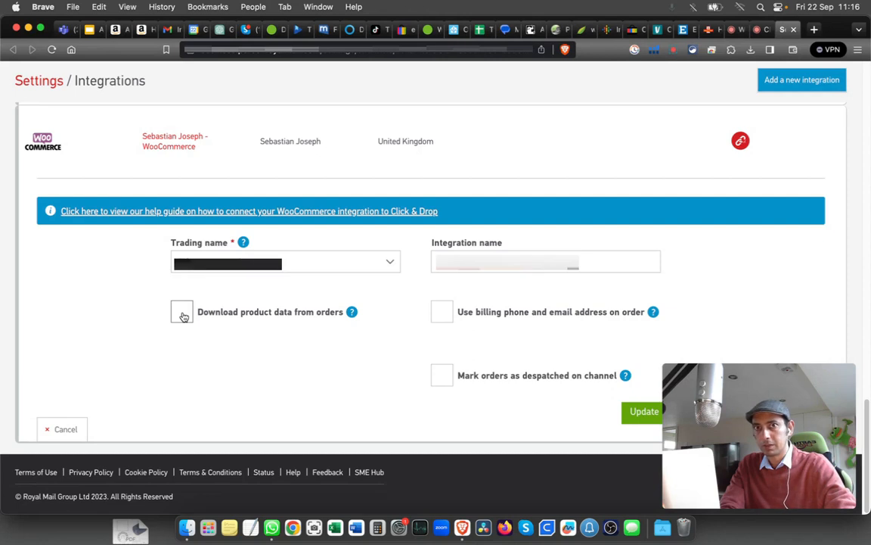
left_click(181, 311)
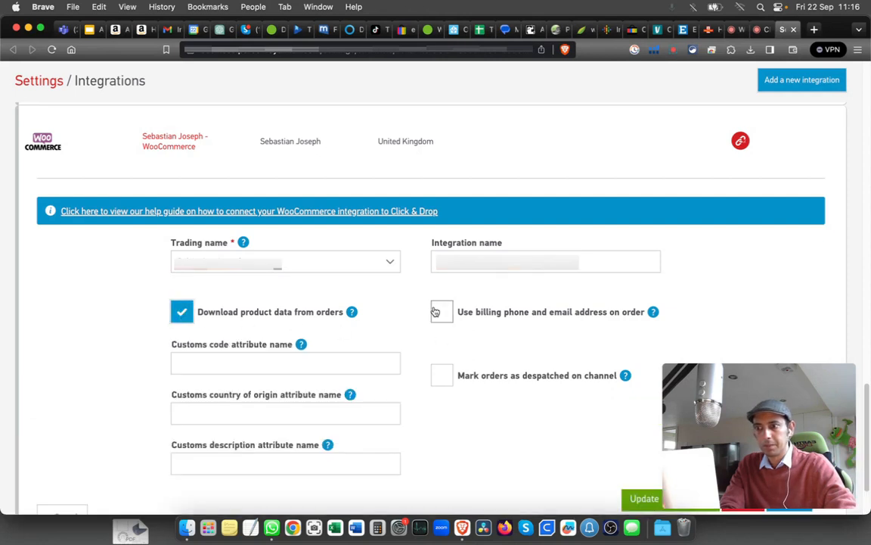
left_click(442, 312)
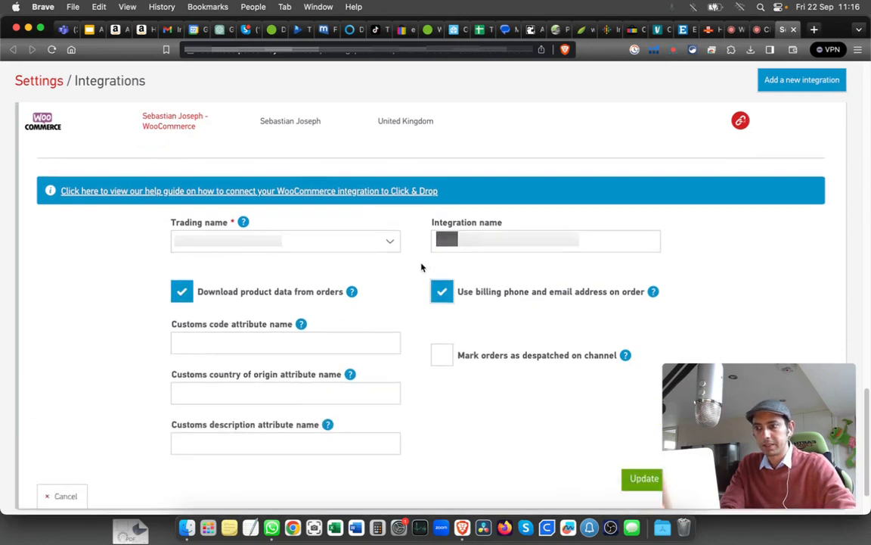
scroll("down", 3)
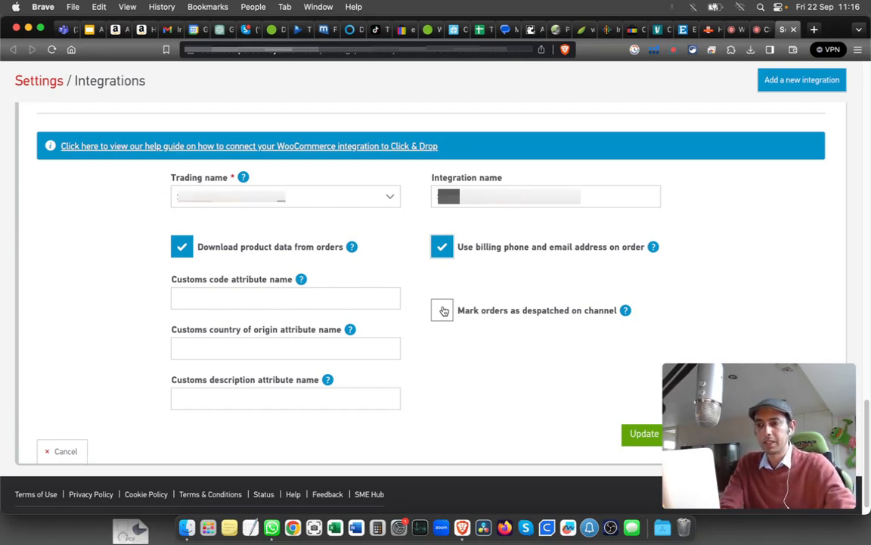
left_click(442, 309)
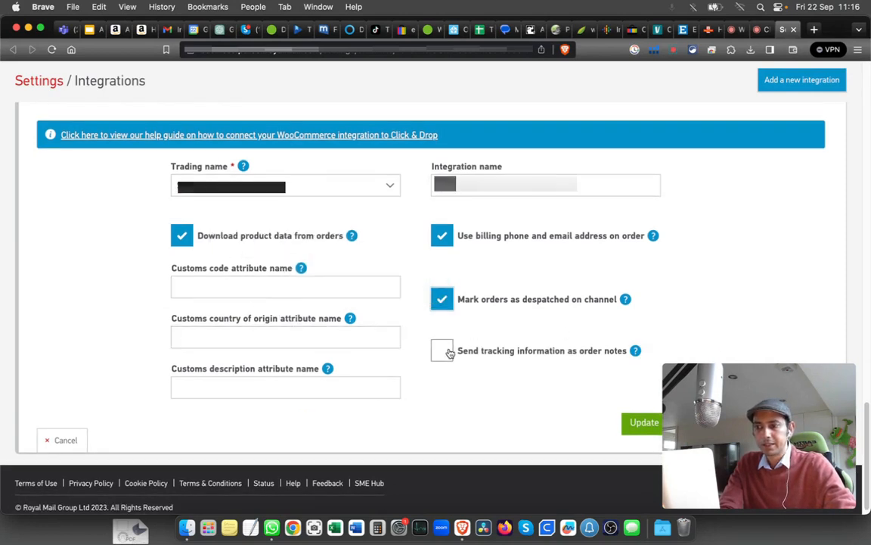
left_click(441, 351)
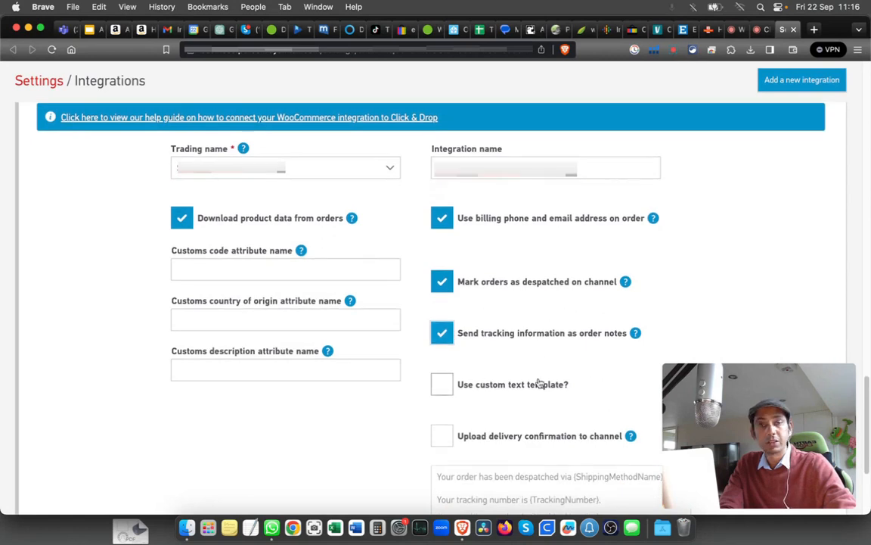
scroll("down", 3)
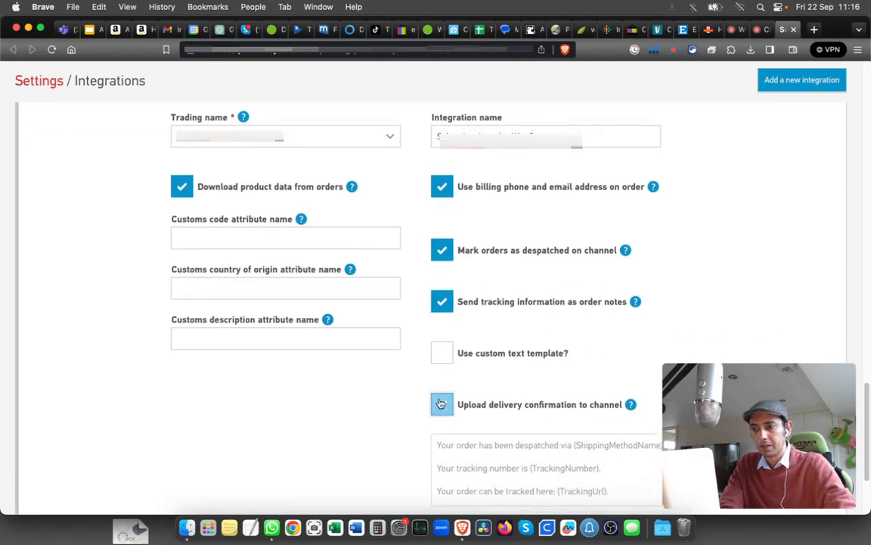
left_click(442, 404)
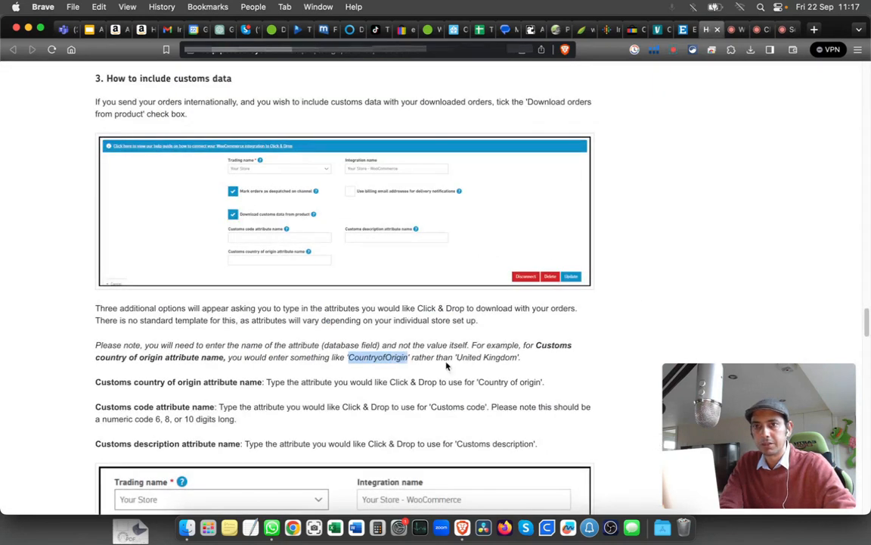
mouse_move(360, 397)
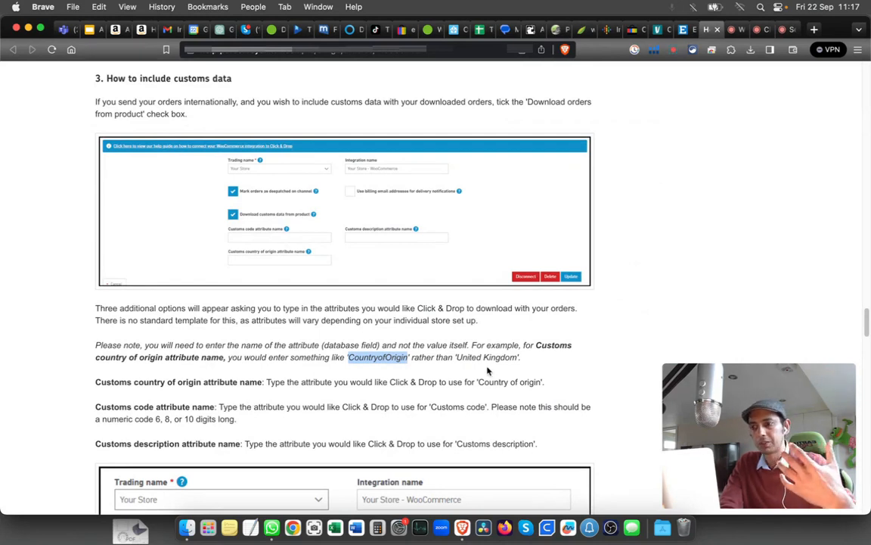
mouse_move(499, 386)
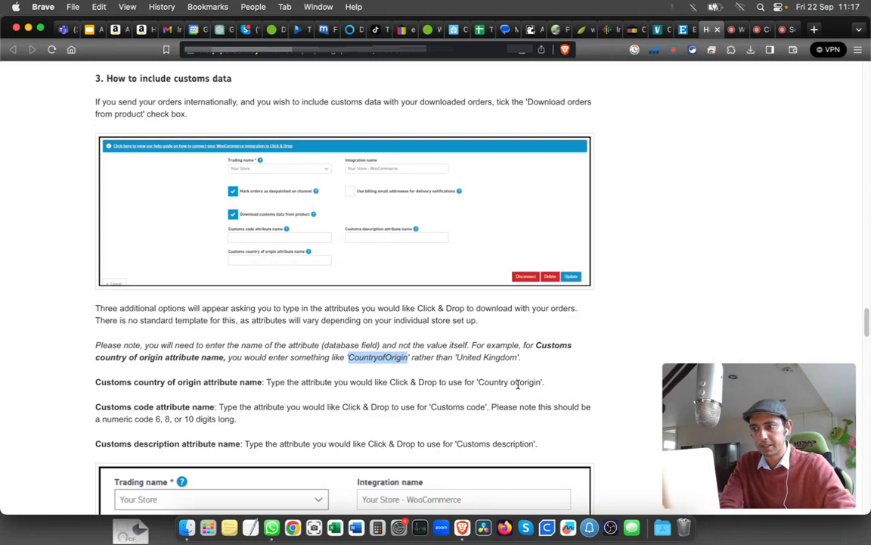
mouse_move(245, 428)
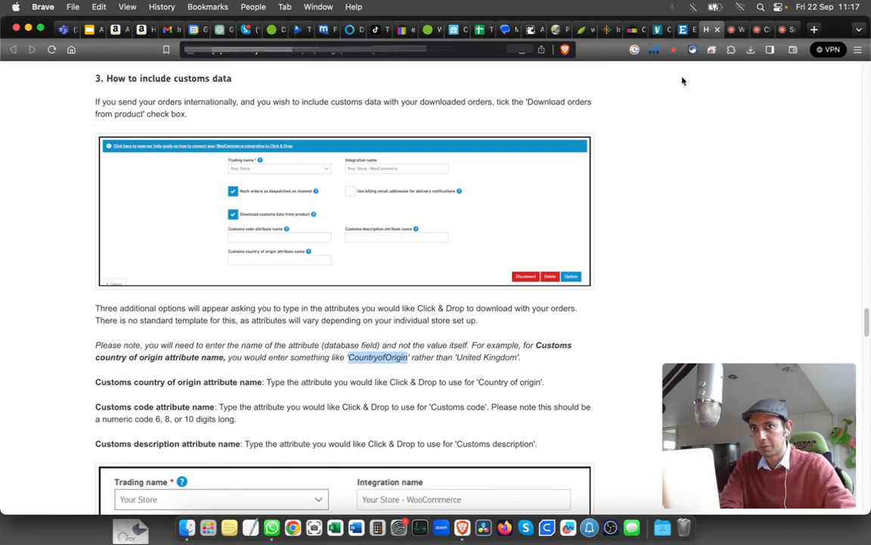
mouse_move(762, 30)
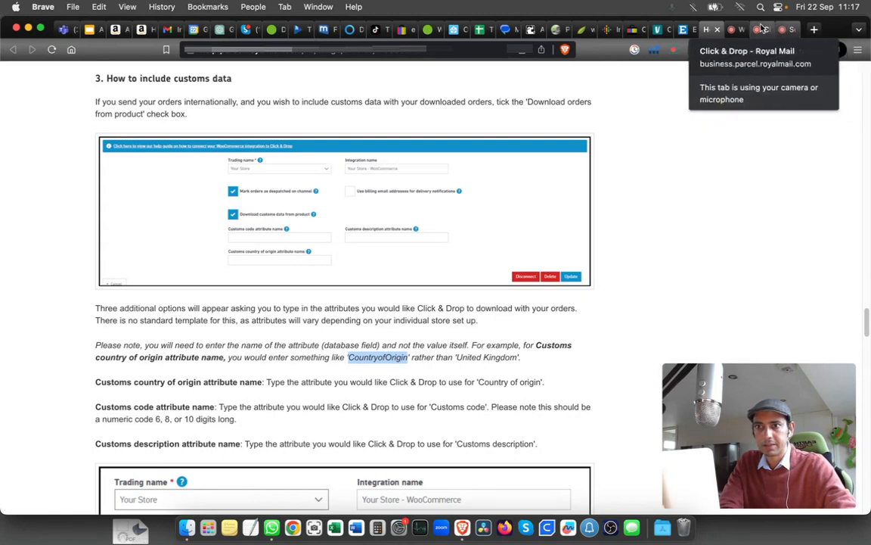
Update and activate the WooCommerce integration so it joins the integrations list
left_click(754, 28)
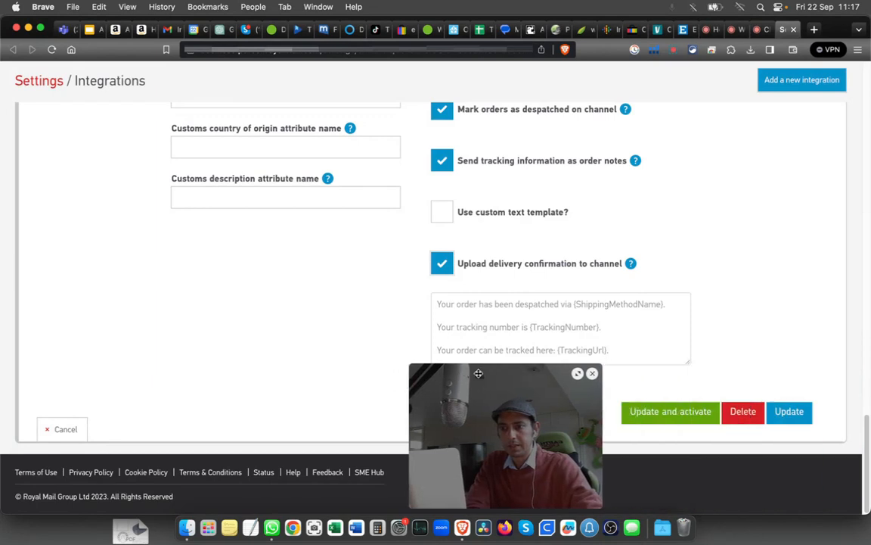
left_click_drag(506, 435, 104, 436)
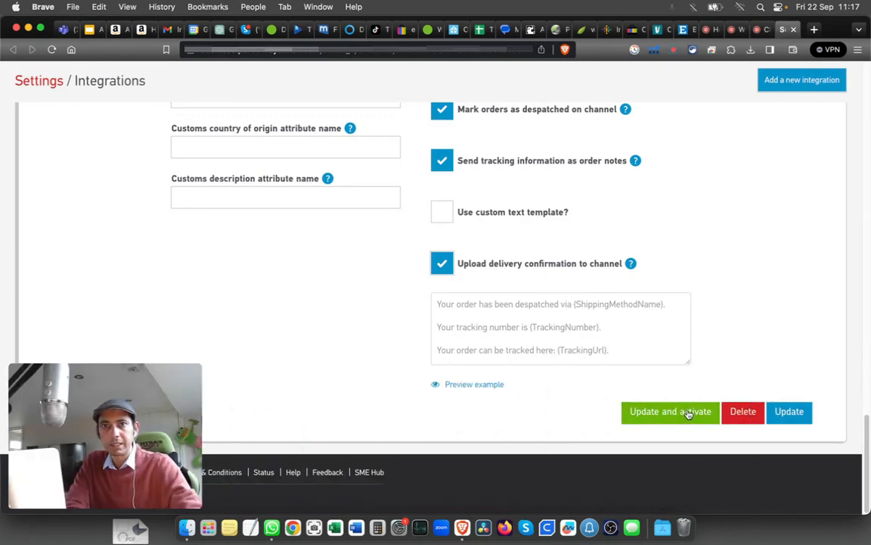
left_click(669, 411)
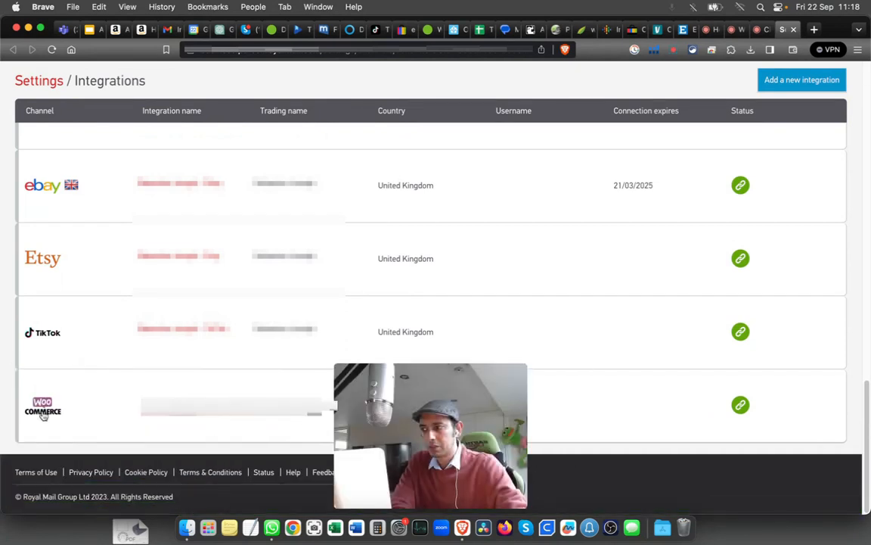
mouse_move(741, 405)
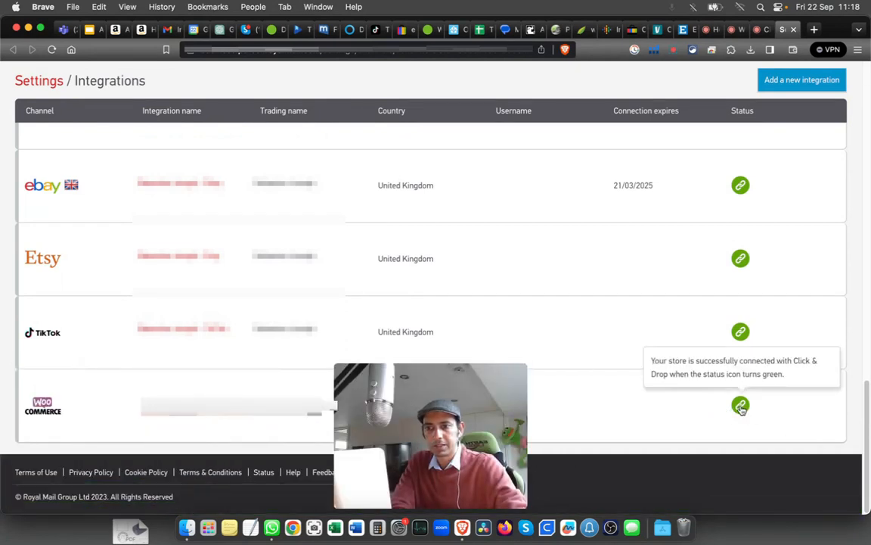